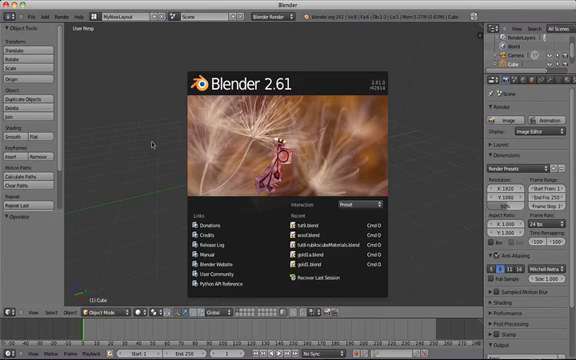
mouse_move(388, 55)
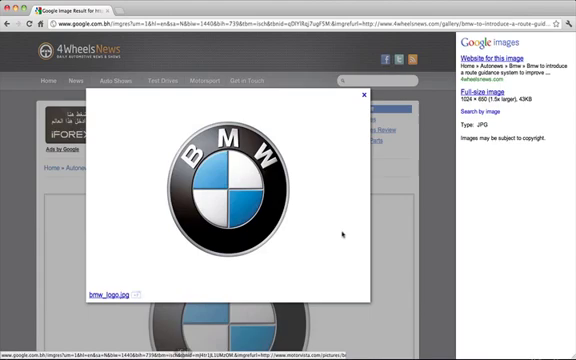
mouse_move(153, 190)
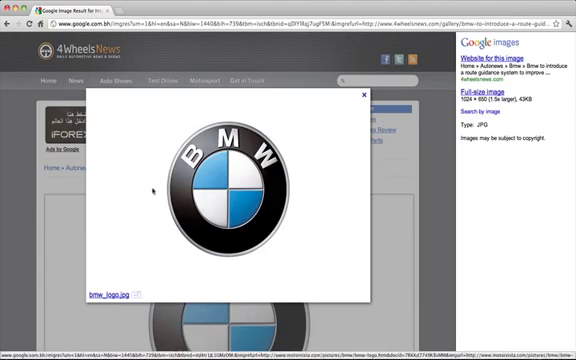
mouse_move(235, 104)
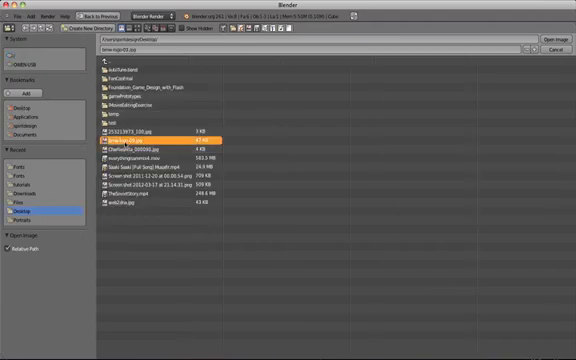
Load the BMW logo JPG from the Desktop as the background reference image
left_click(547, 38)
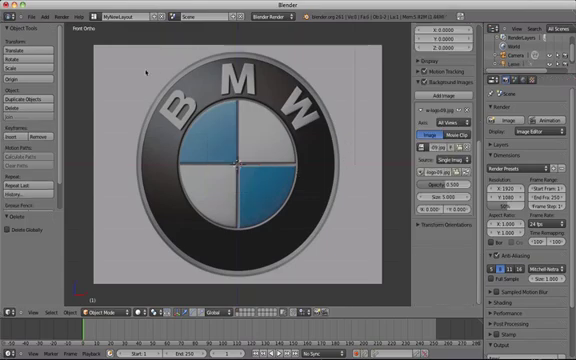
mouse_move(130, 80)
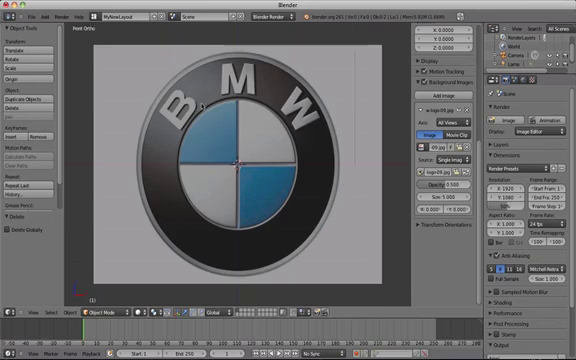
mouse_move(196, 227)
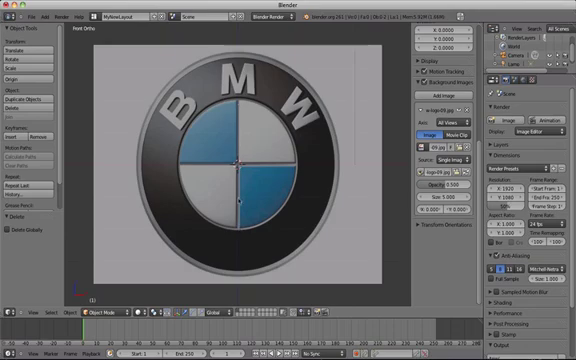
mouse_move(302, 167)
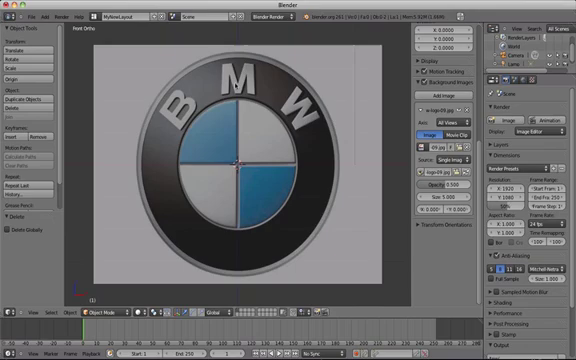
mouse_move(147, 134)
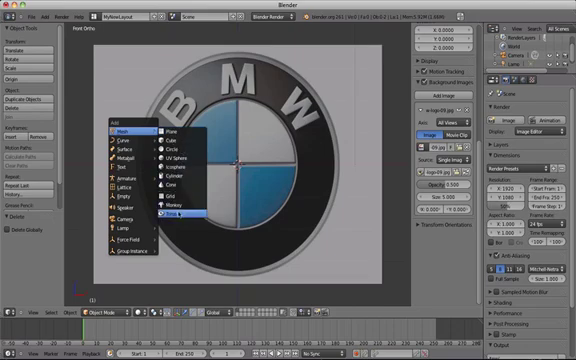
Add a Torus mesh object as the base of the logo's outer ring
left_click(180, 216)
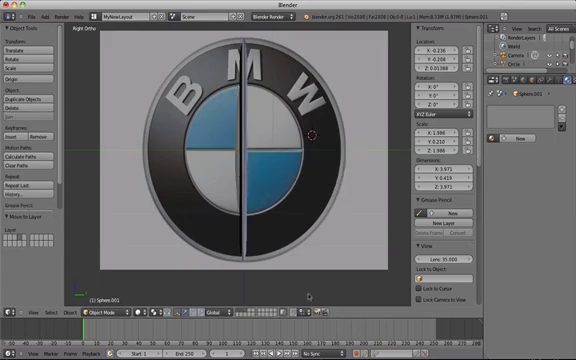
Add a UV Sphere and flatten it to Scale Y 0.210 in Right Ortho view
left_click(237, 148)
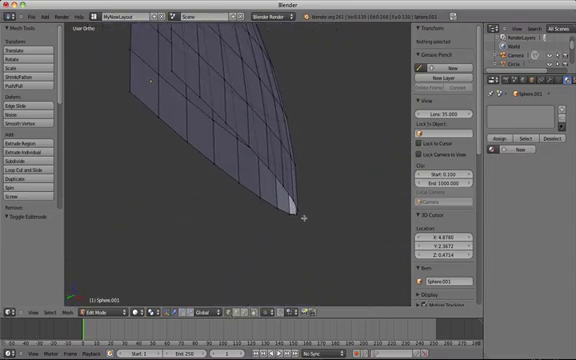
Select the pointed tip vertices of Sphere.001 in Edit Mode for deletion
left_click(301, 216)
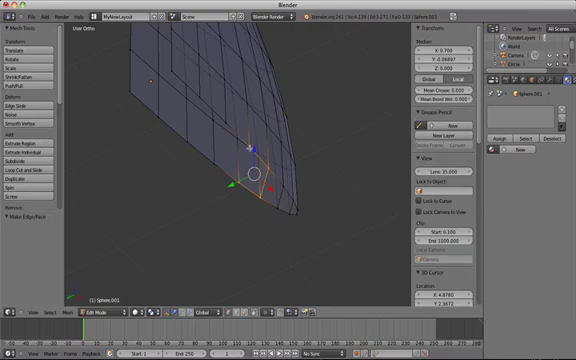
left_click(255, 170)
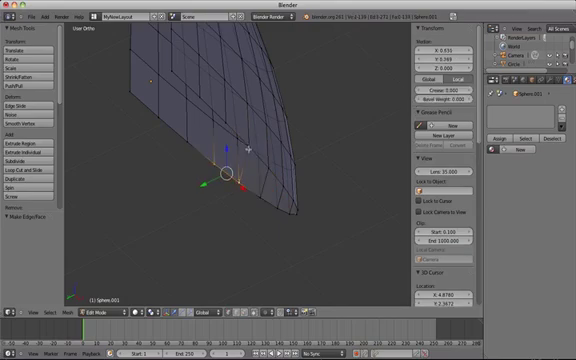
left_click(240, 160)
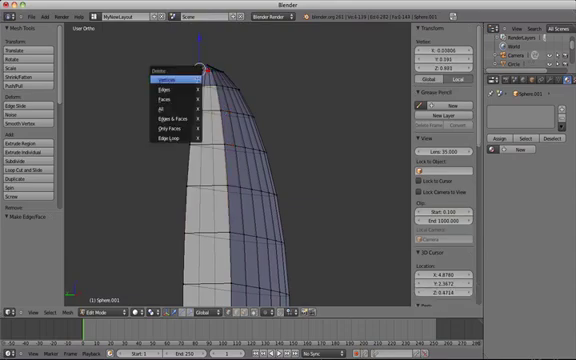
left_click(161, 78)
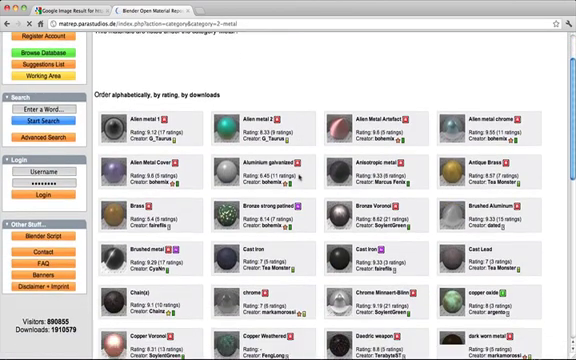
Browse the repository's chrome, gold and silver metal materials
scroll("down", 3)
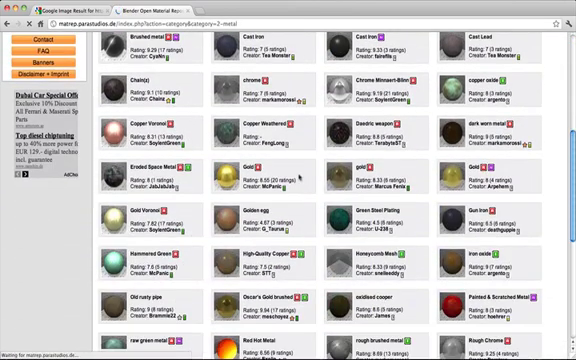
scroll("down", 3)
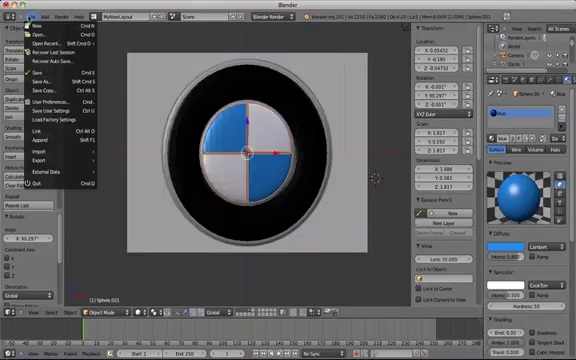
Append data from the gold.blend library in the Downloads folder
left_click(38, 140)
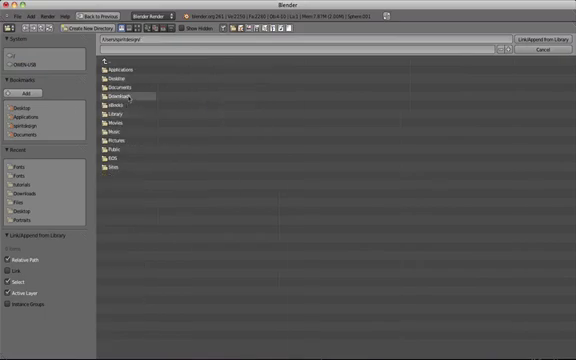
double_click(119, 92)
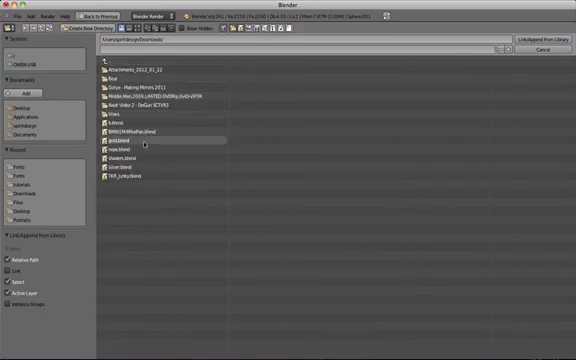
double_click(130, 144)
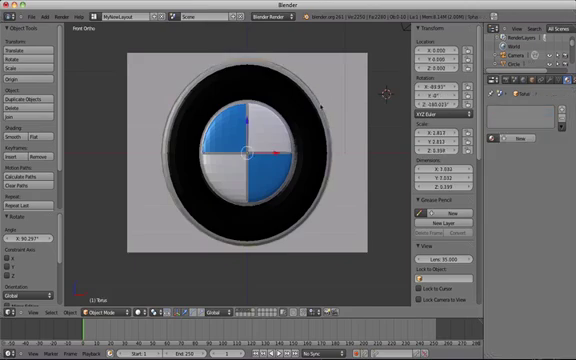
Select the logo sphere and assign it the appended Silver material
left_click(520, 140)
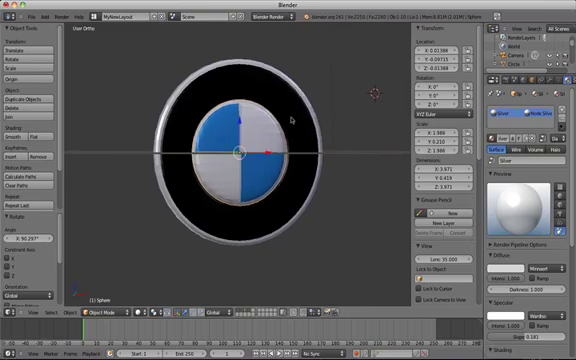
scroll("up", 3)
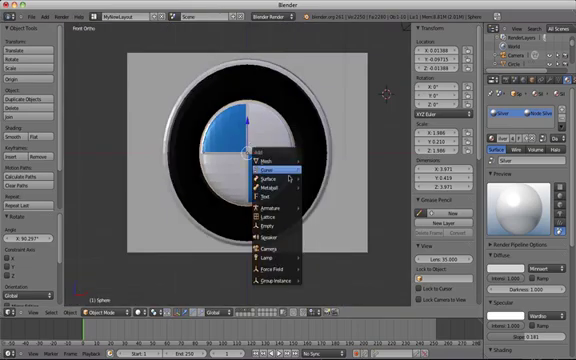
Add a text object to the scene and set the disc's shading to Smooth
left_click(262, 185)
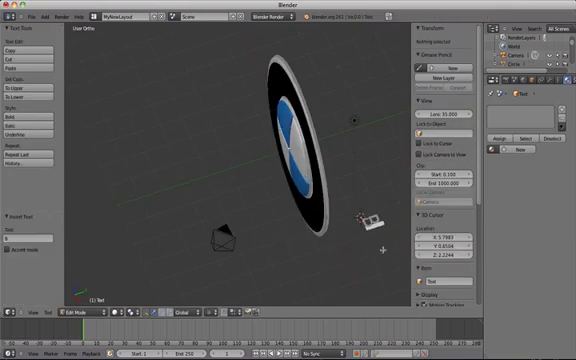
left_click(62, 316)
type("M")
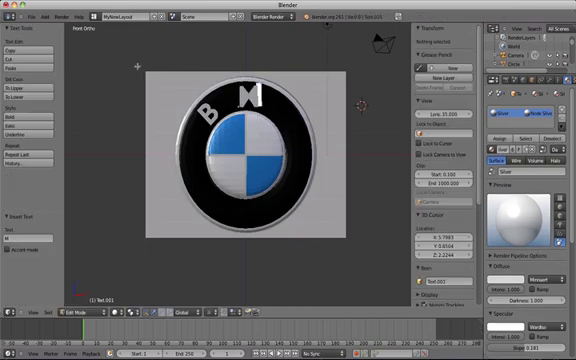
left_click(108, 318)
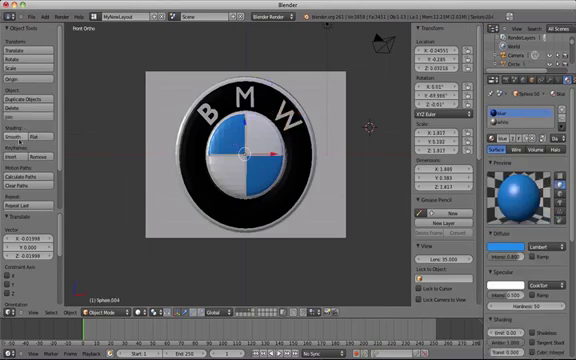
left_click(17, 128)
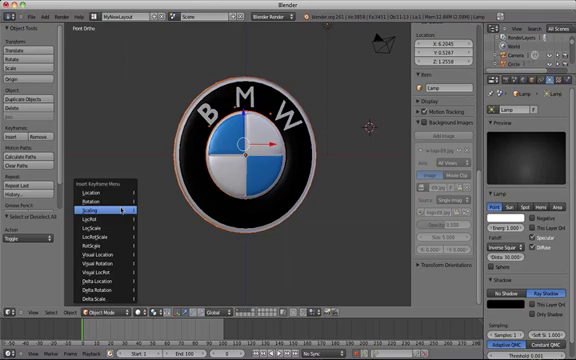
mouse_move(98, 216)
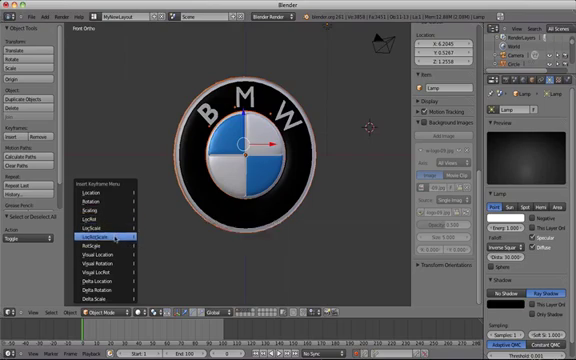
mouse_move(105, 224)
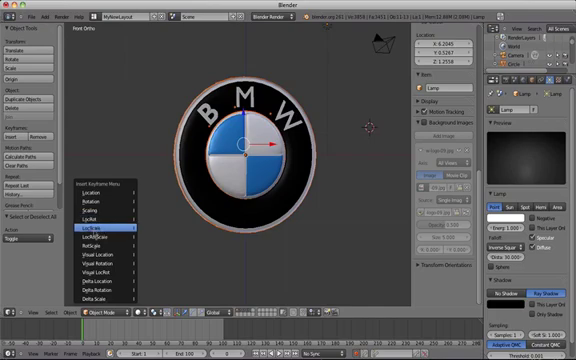
Insert a LocRot keyframe for the logo on the first animation frame
left_click(105, 231)
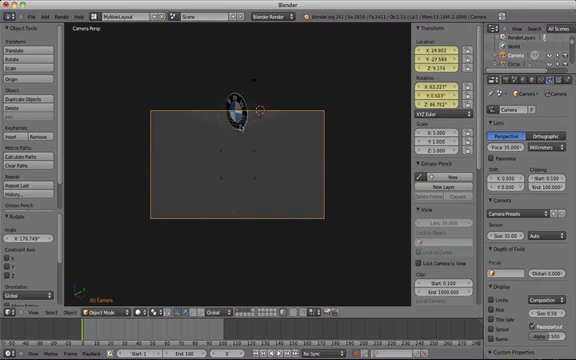
Move the camera into a position facing the logo
left_click_drag(239, 113, 232, 146)
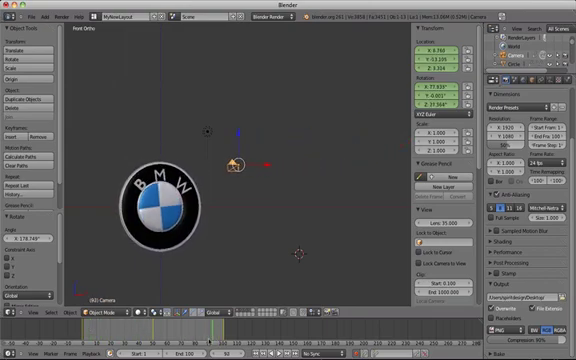
Move the camera to its second position later in the timeline and set the frame rate to 25 fps
left_click_drag(240, 160, 375, 135)
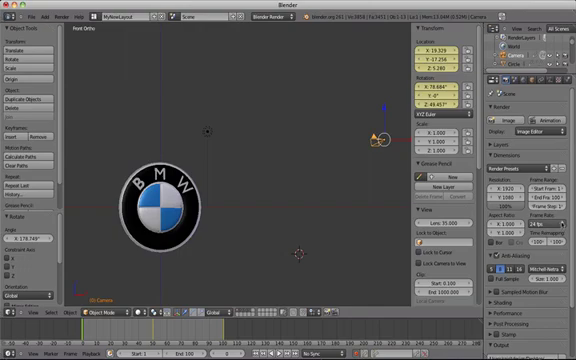
left_click(540, 237)
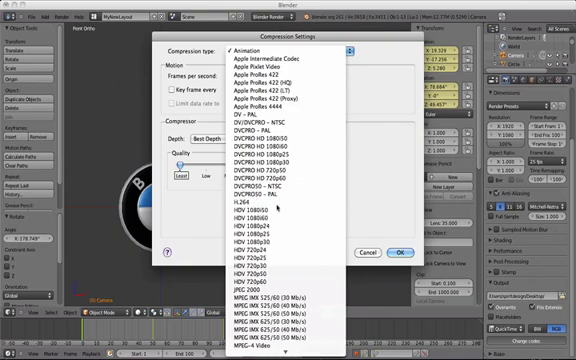
Choose H.264 compression for the QuickTime output and adjust its quality slider
left_click(265, 203)
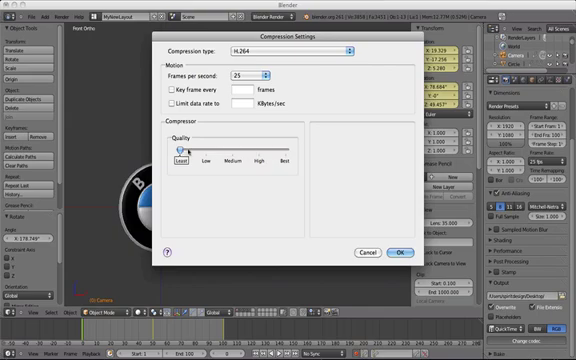
left_click_drag(179, 158, 243, 158)
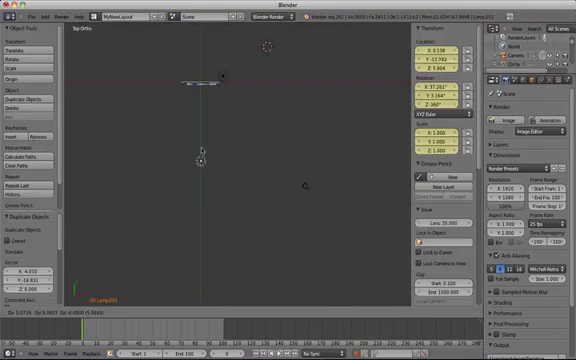
Render a still test image of the BMW logo with F12
key("F12")
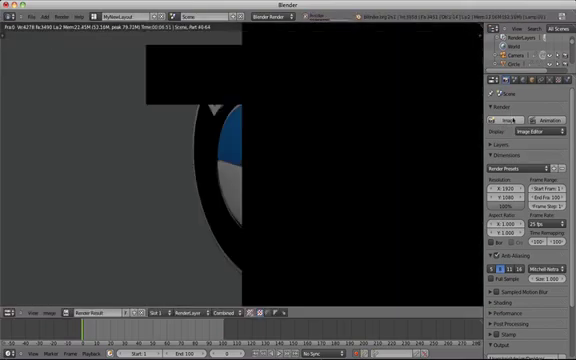